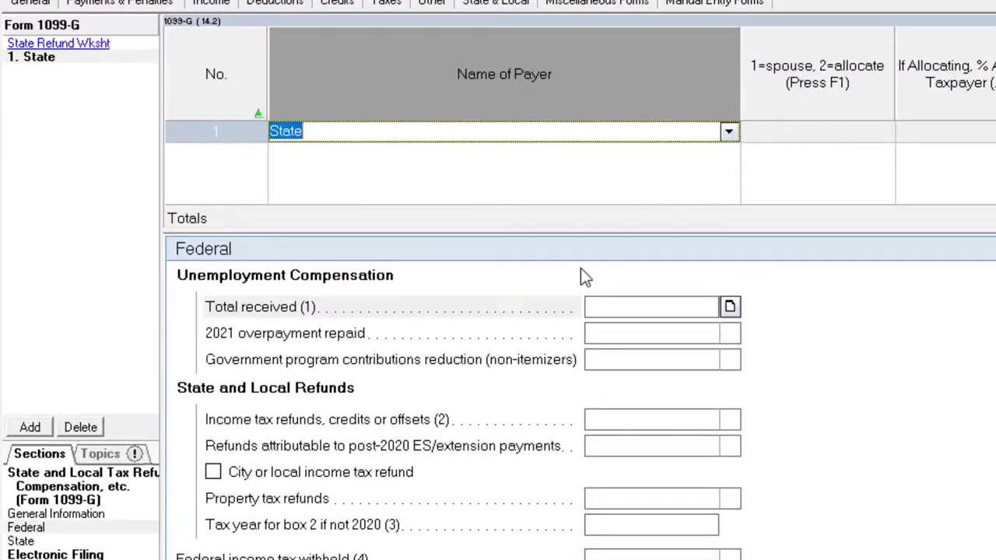
pyautogui.moveTo(613, 277)
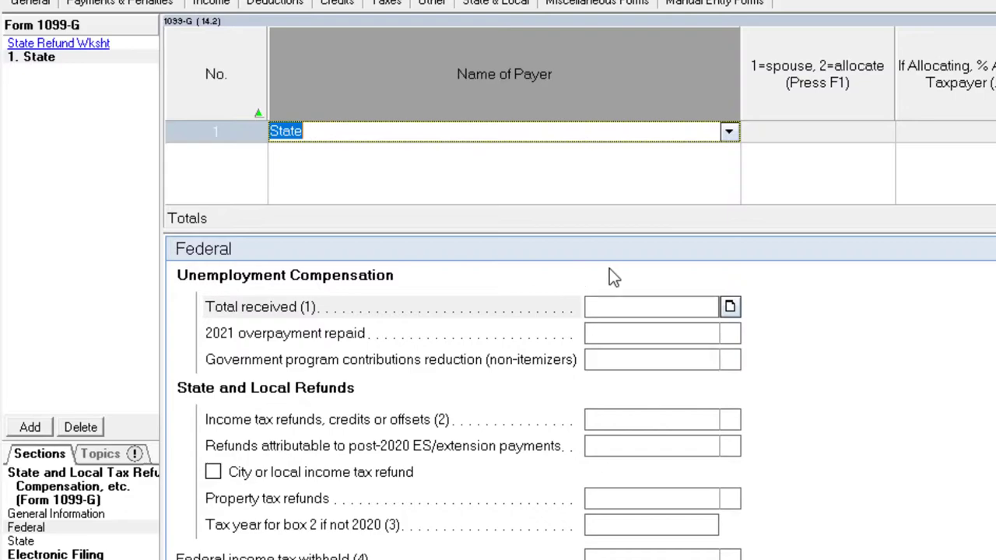
# - Enter 1000 as unemployment compensation total received on the State 1099-G
pyautogui.scroll(-3)
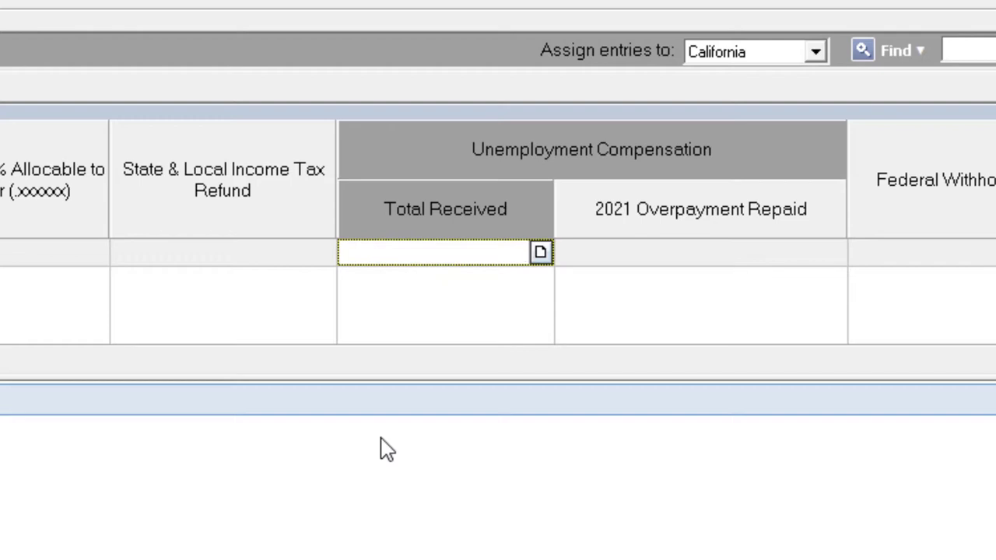
pyautogui.write('1000')
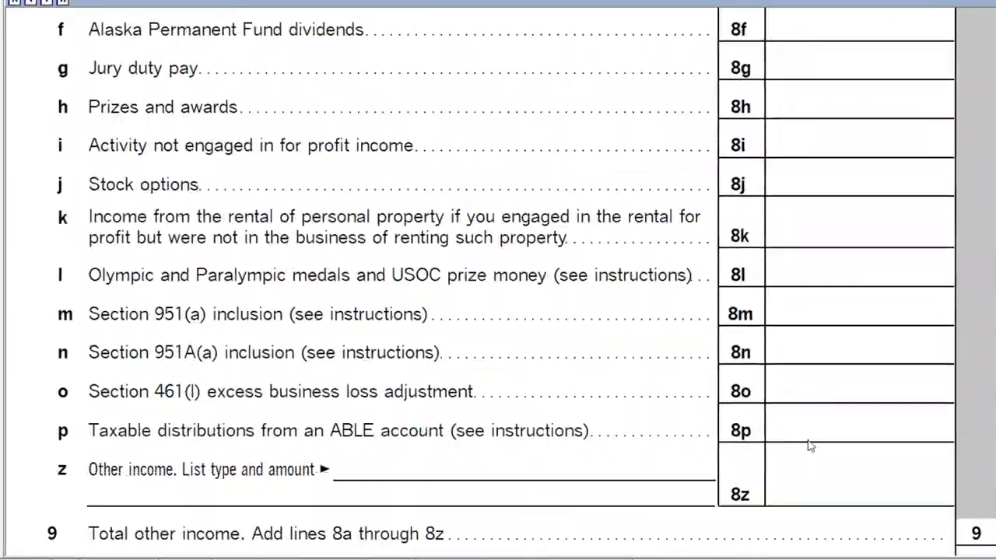
# - Show Schedule 1 Part I Additional Income with line 7 unemployment compensation
pyautogui.scroll(-3)
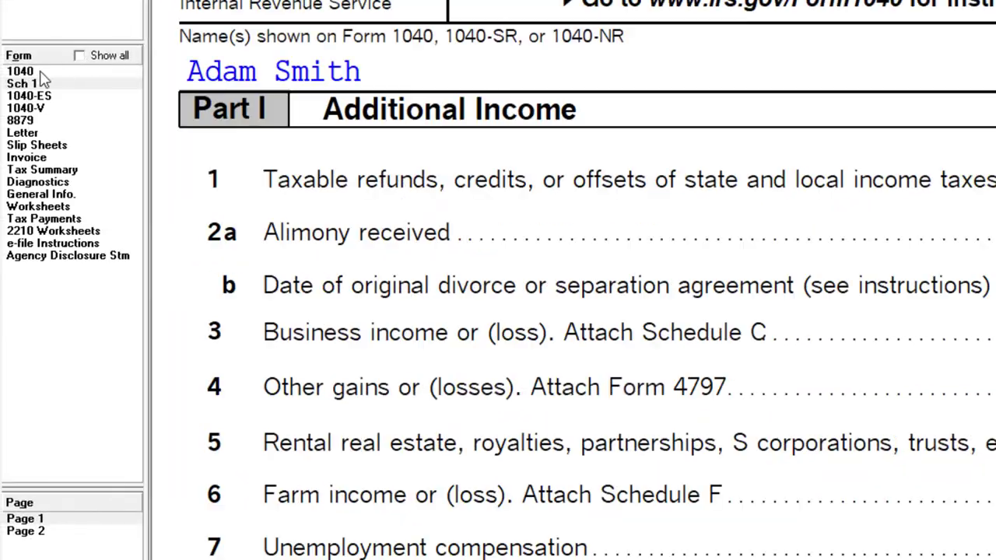
pyautogui.click(19, 72)
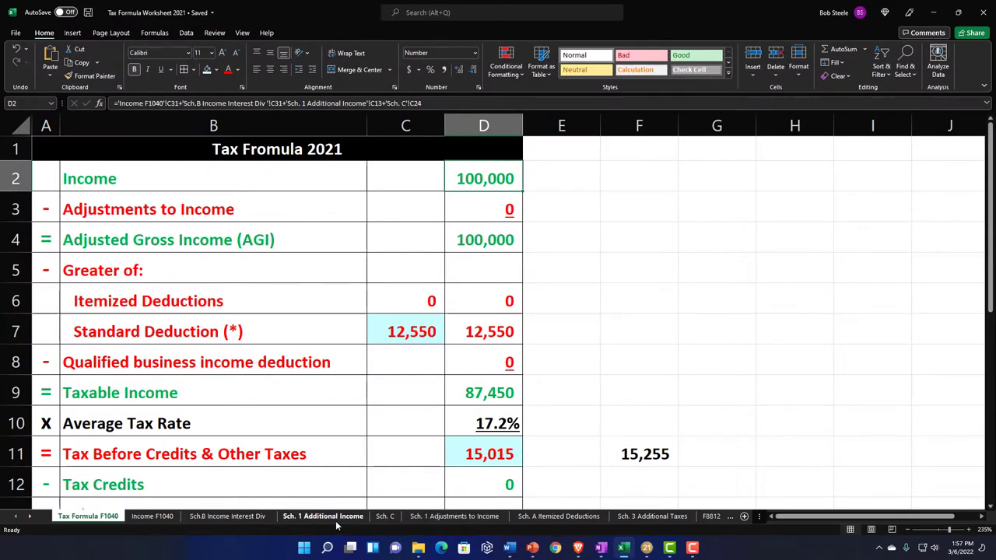
# - Enter Unemployment with amount 1000 in row 7 of the Sch. 1 Additional Income sheet
pyautogui.click(322, 517)
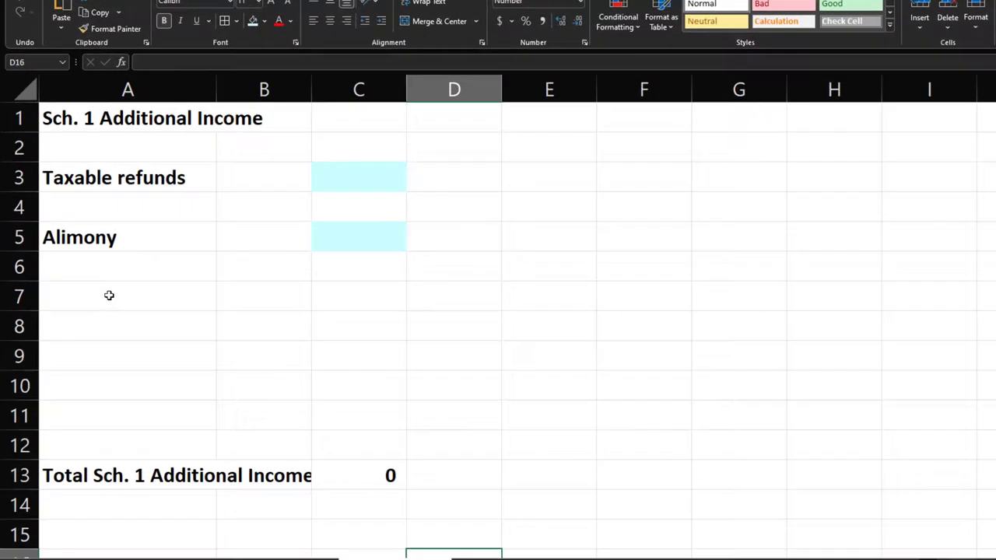
pyautogui.write('Une')
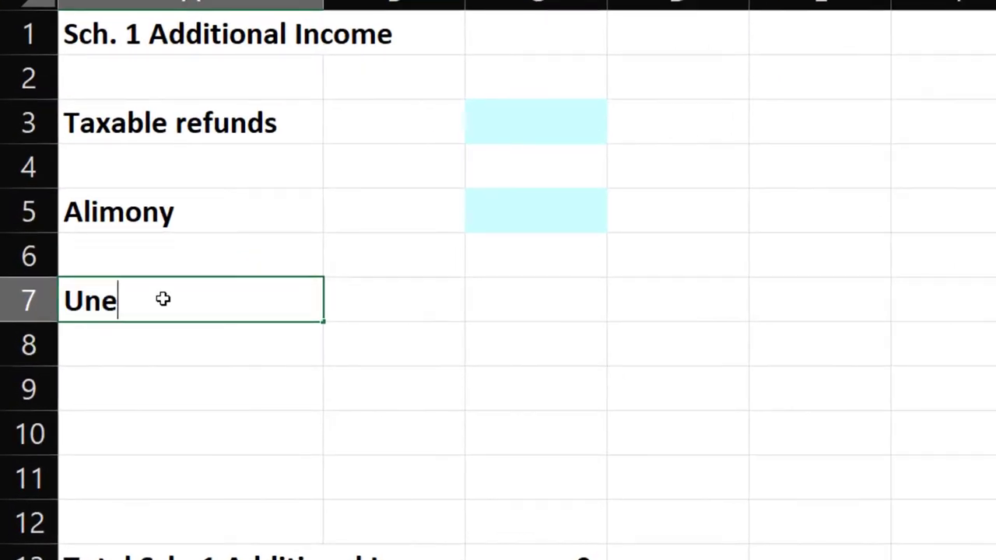
pyautogui.write('mployment')
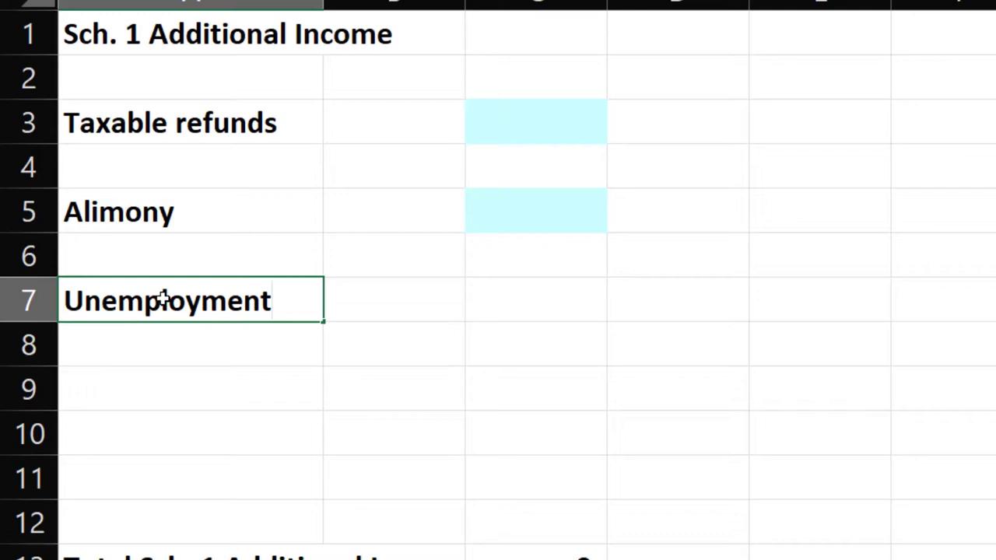
pyautogui.press('Backspace')
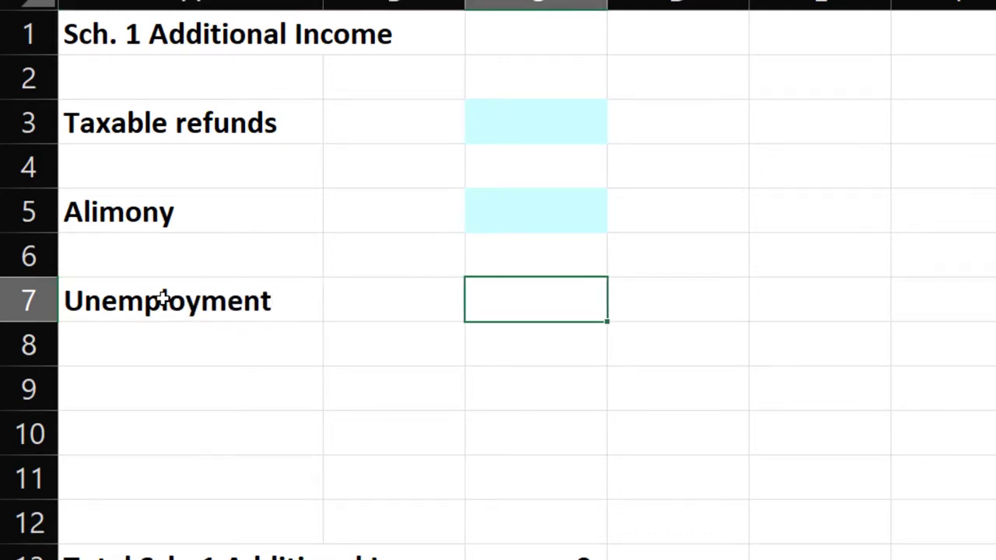
pyautogui.write('1000')
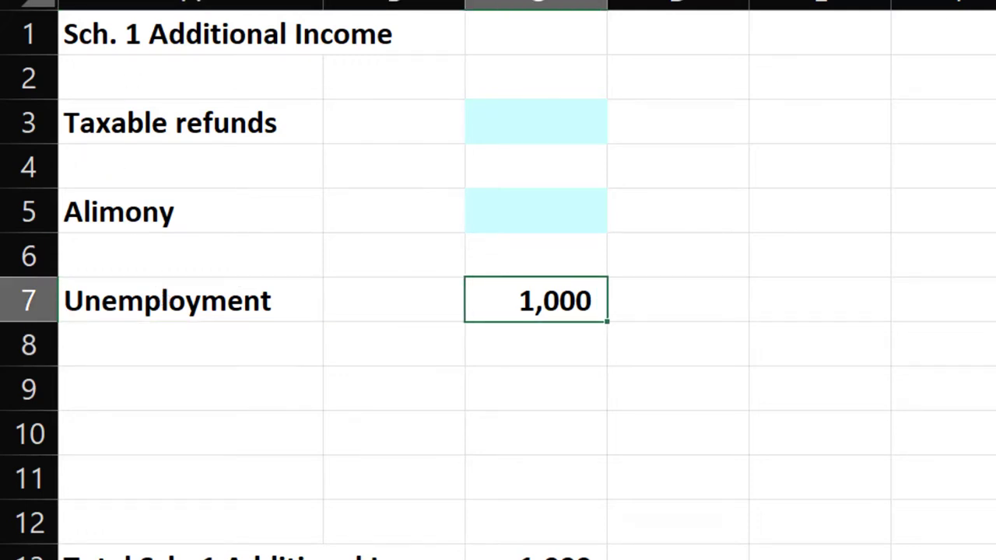
# - Shade the 1000 blue as an input and confirm the total SUM shows 1,000
pyautogui.click(536, 212)
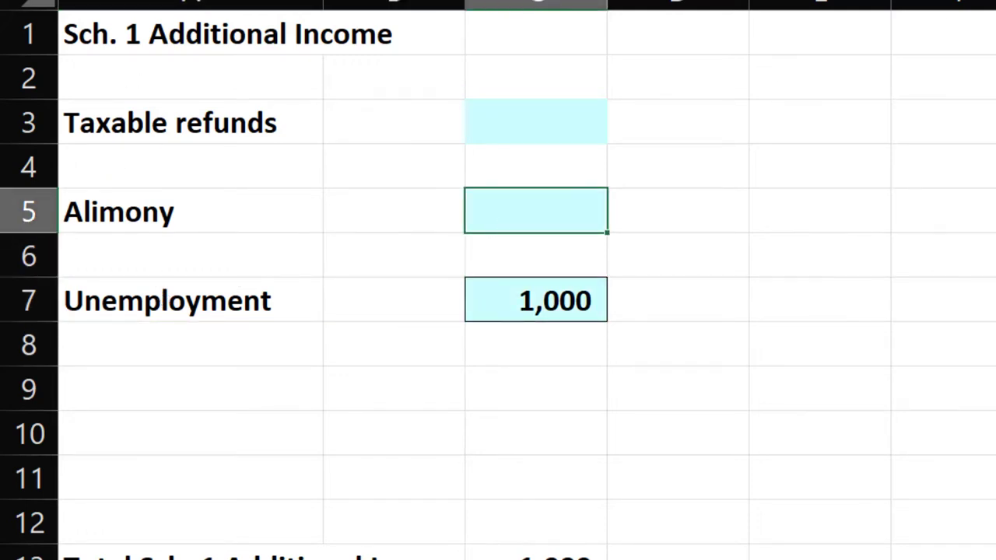
pyautogui.click(536, 121)
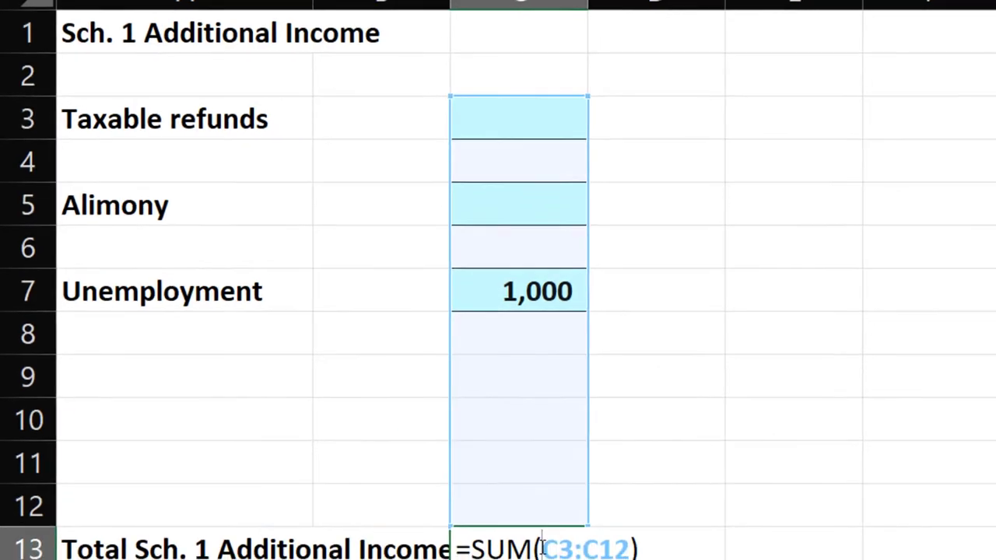
pyautogui.press('Enter')
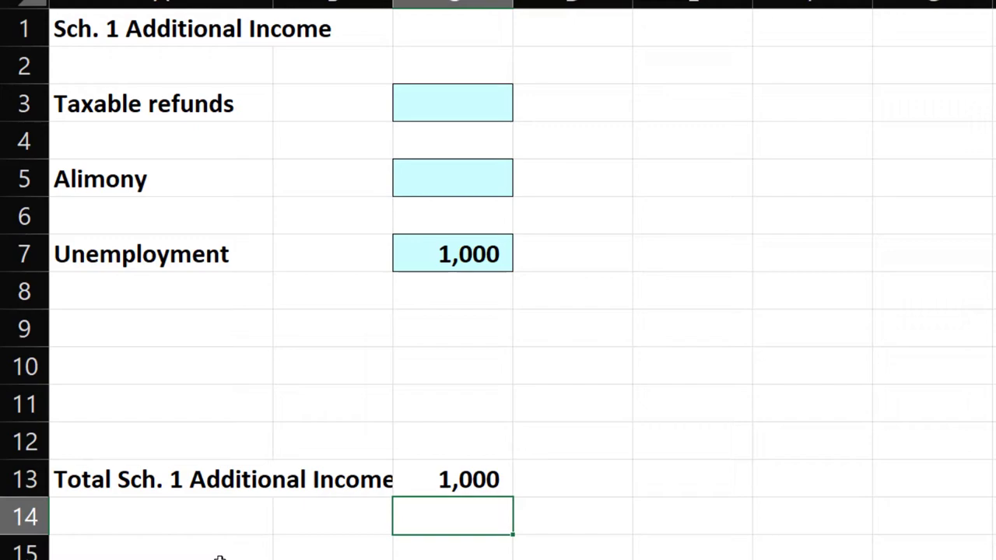
pyautogui.click(123, 542)
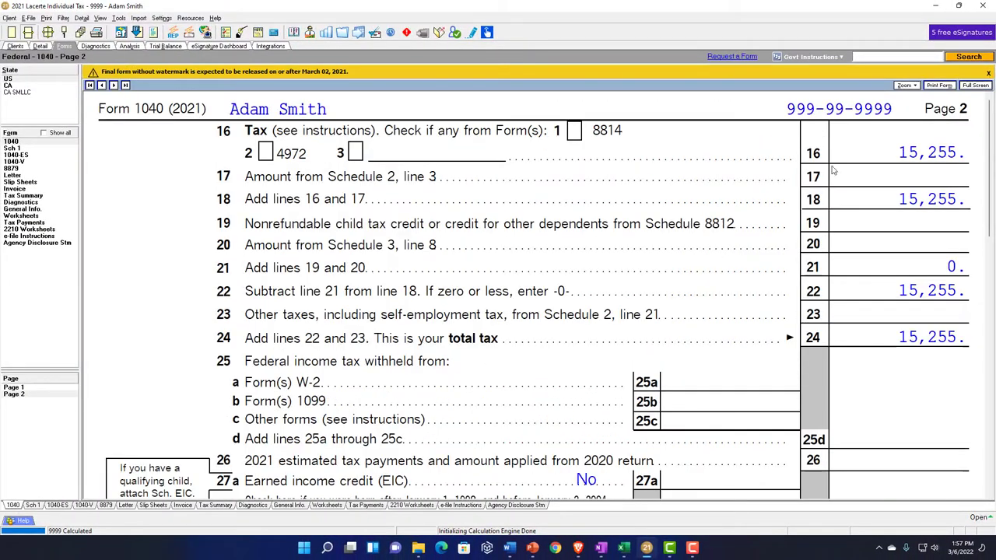
# - Return to the Excel tax formula worksheet after viewing Form 1040 page 2 tax of 15,255
pyautogui.click(624, 548)
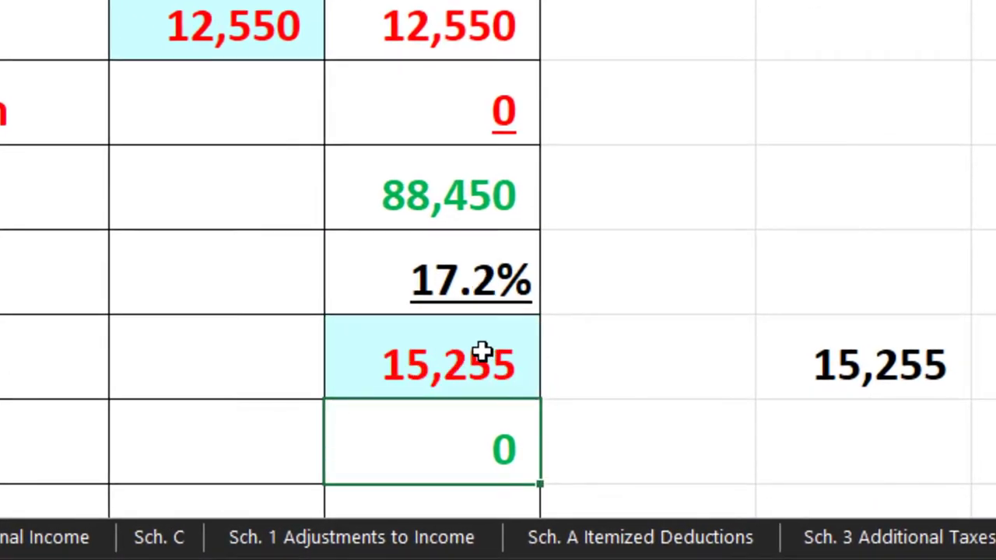
pyautogui.scroll(-3)
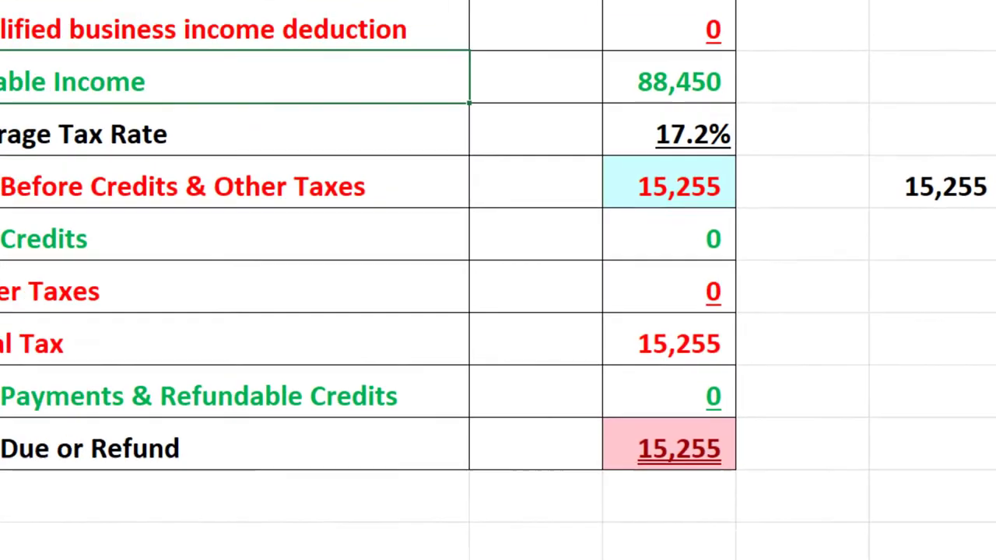
# - Enter 10 as the withholding amount on the Payments sheet
pyautogui.click(916, 554)
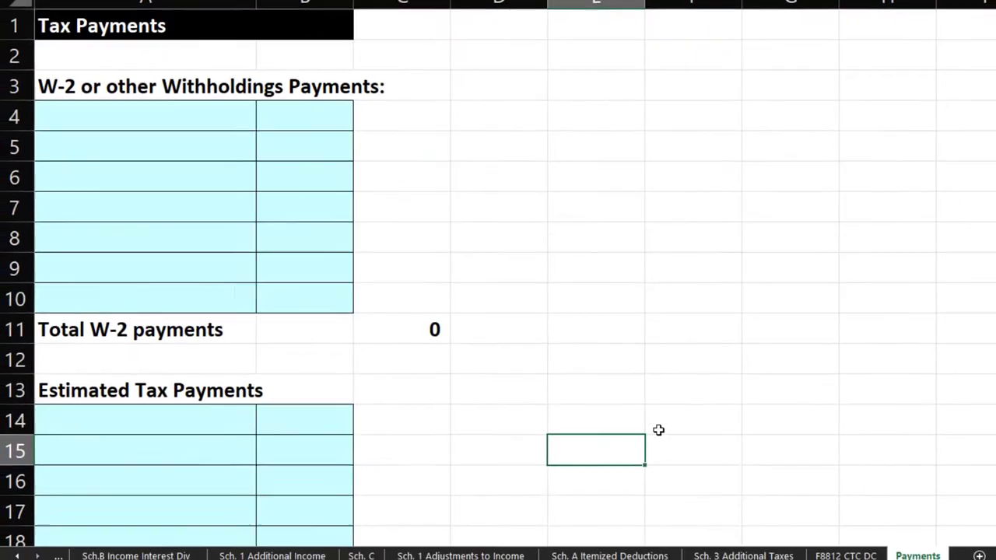
pyautogui.scroll(-3)
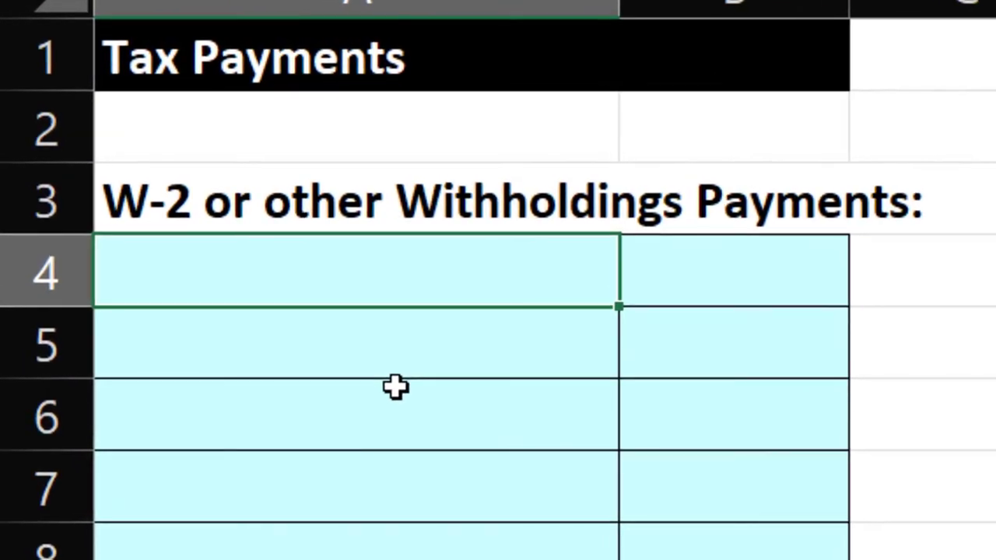
pyautogui.write('10')
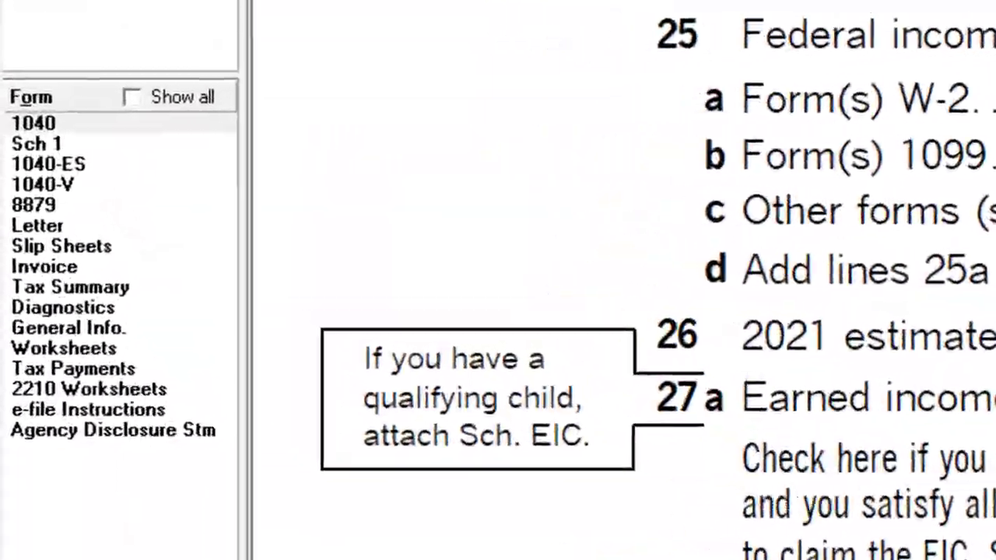
# - Review Form 1040 page 2 lines 25b–37 showing 10 of Form 1099 withholding
pyautogui.scroll(-3)
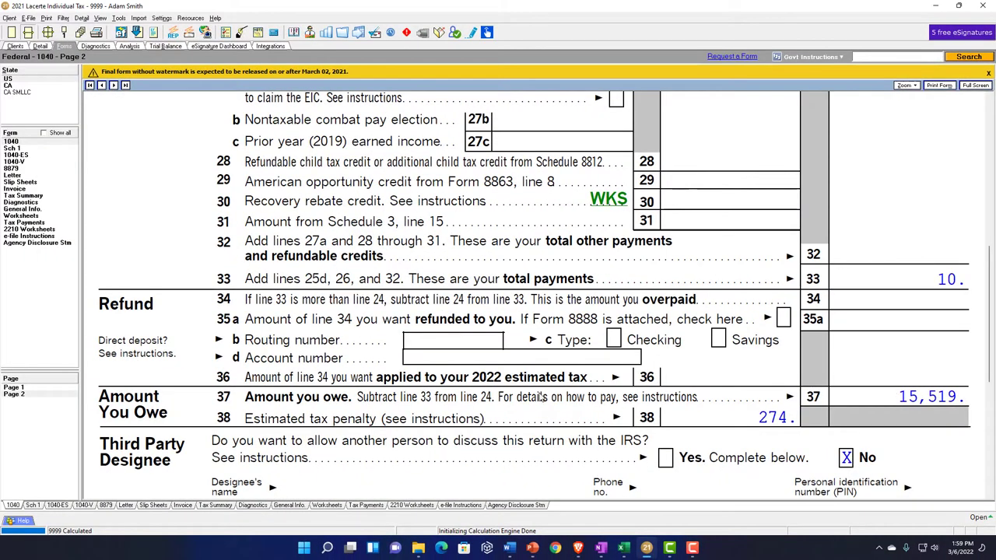
pyautogui.scroll(3)
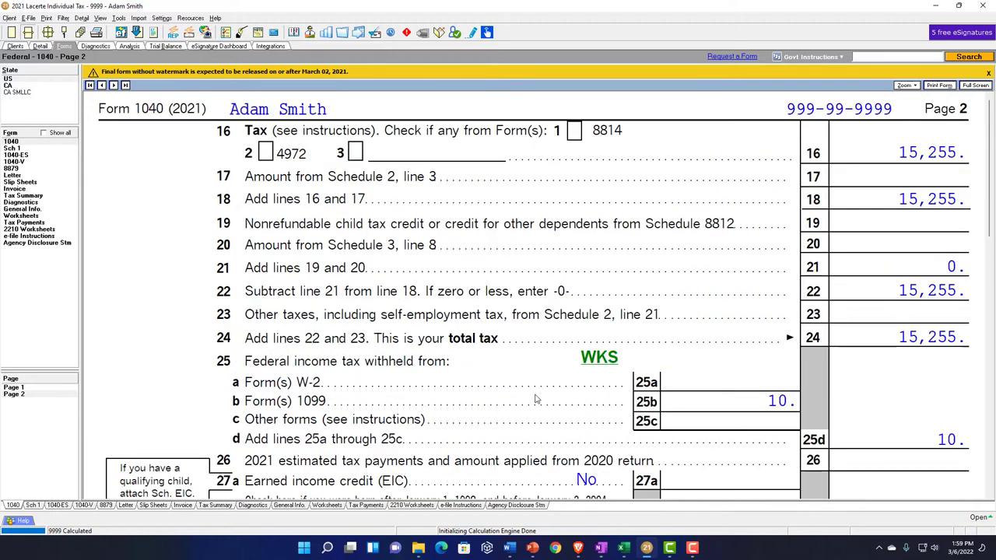
pyautogui.scroll(-3)
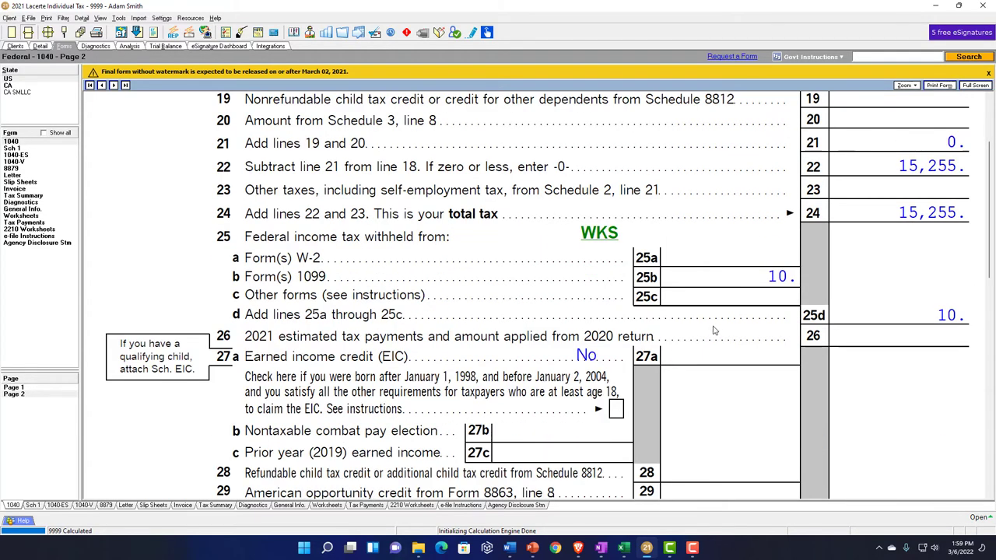
pyautogui.click(731, 277)
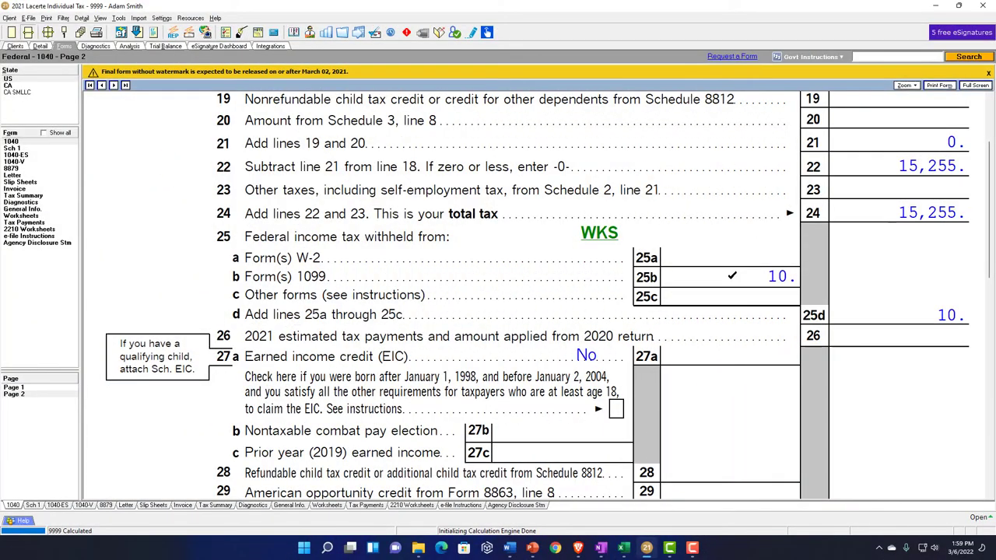
# - Display page 1 of Form 1040 with the filing status section
pyautogui.click(14, 393)
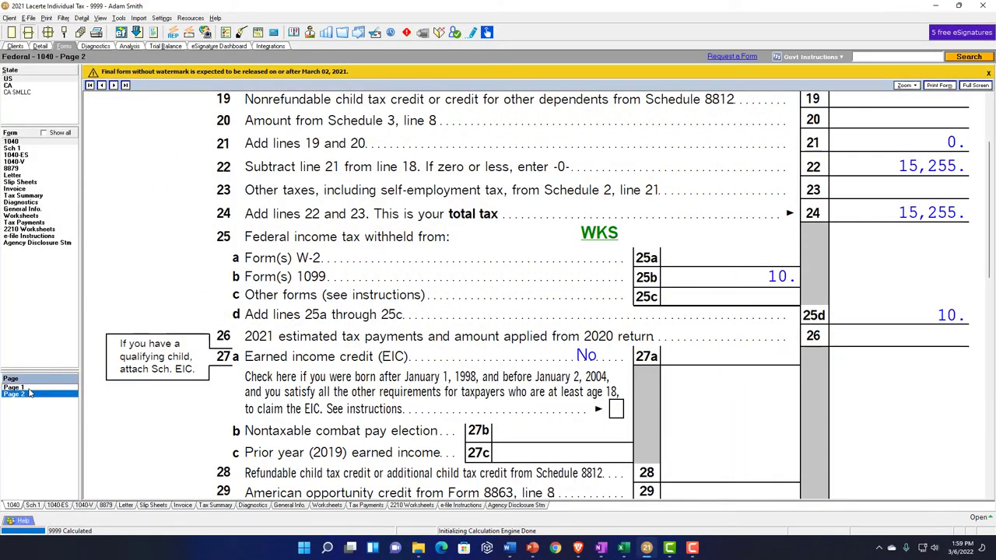
pyautogui.click(12, 386)
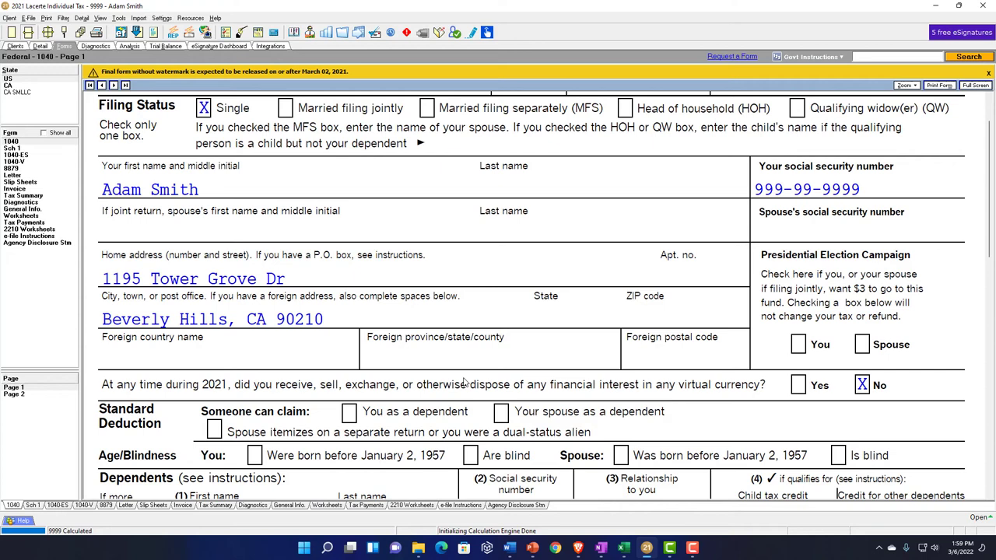